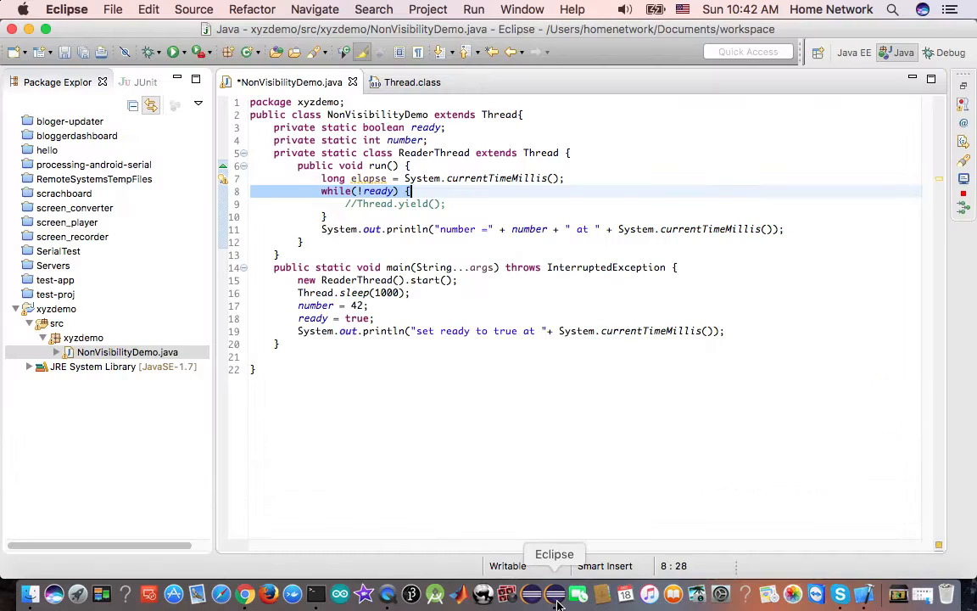
# Trace the ready variable from its assignment to the while loop condition and position the cursor inside the loop.
pyautogui.click(312, 319)
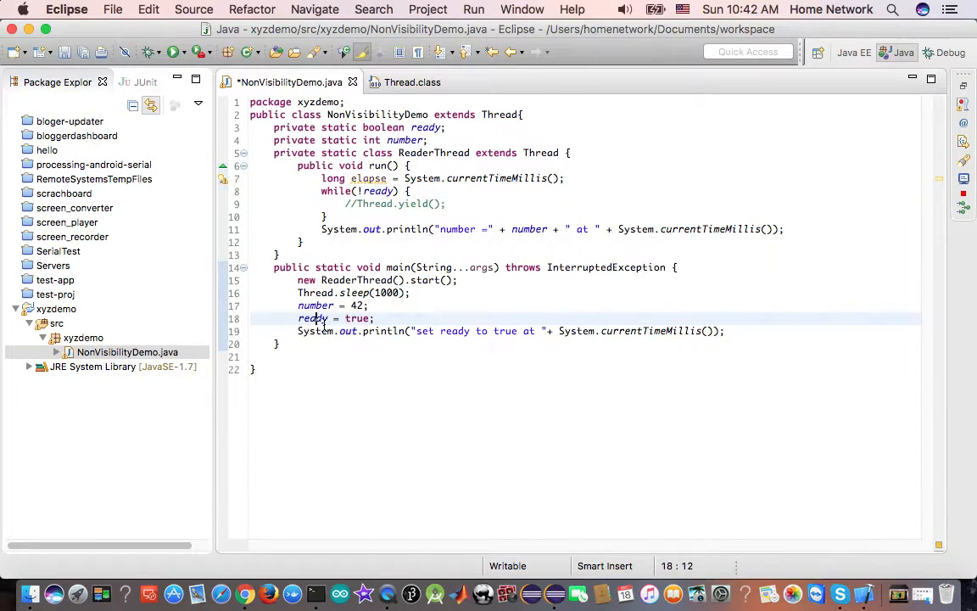
pyautogui.doubleClick(313, 319)
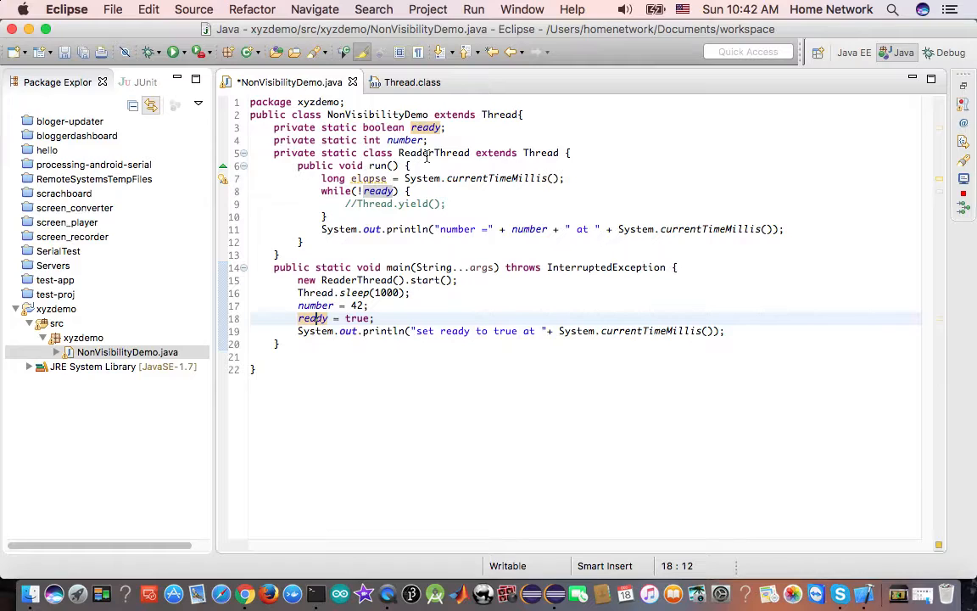
pyautogui.click(377, 190)
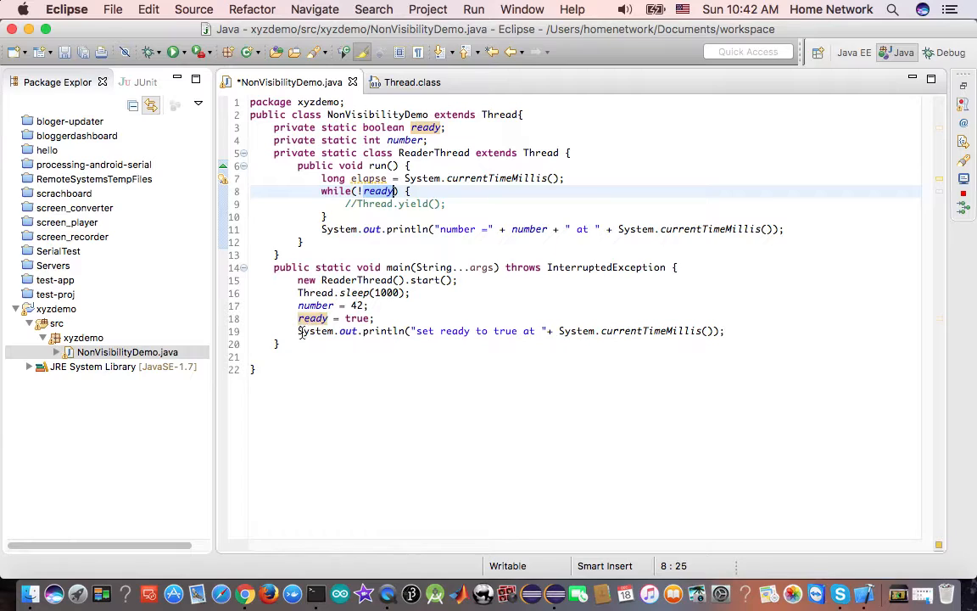
pyautogui.click(721, 331)
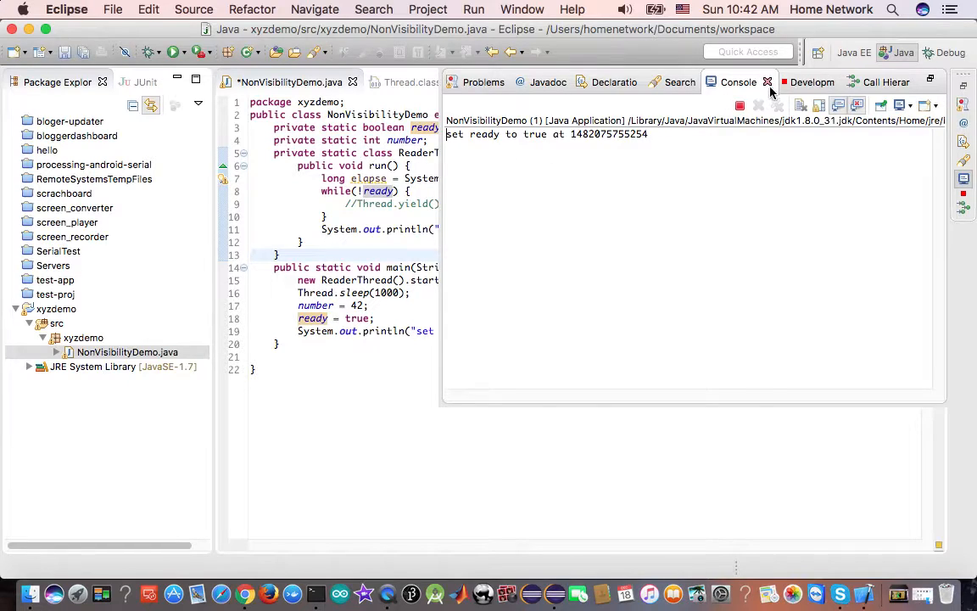
pyautogui.moveTo(740, 106)
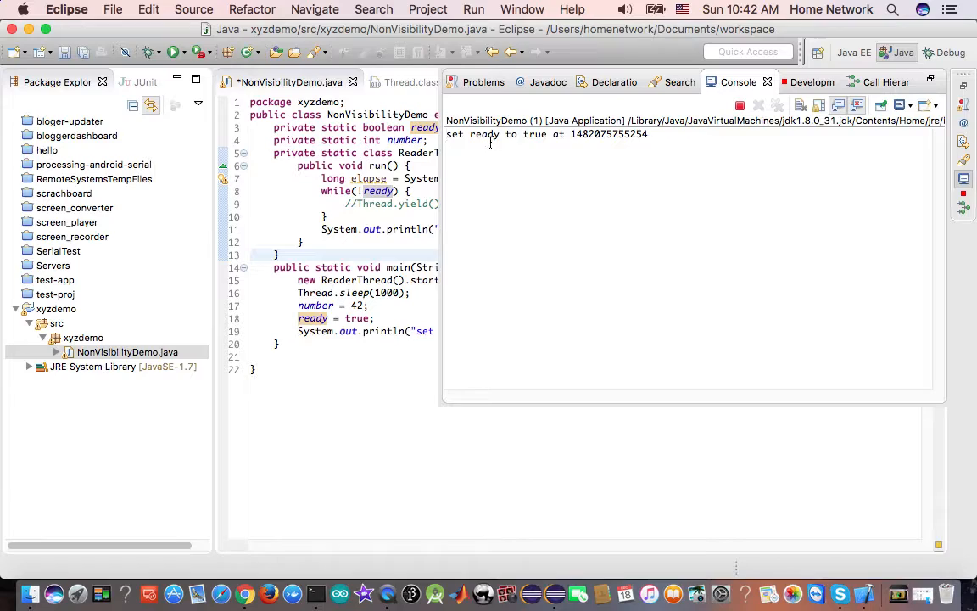
pyautogui.moveTo(604, 169)
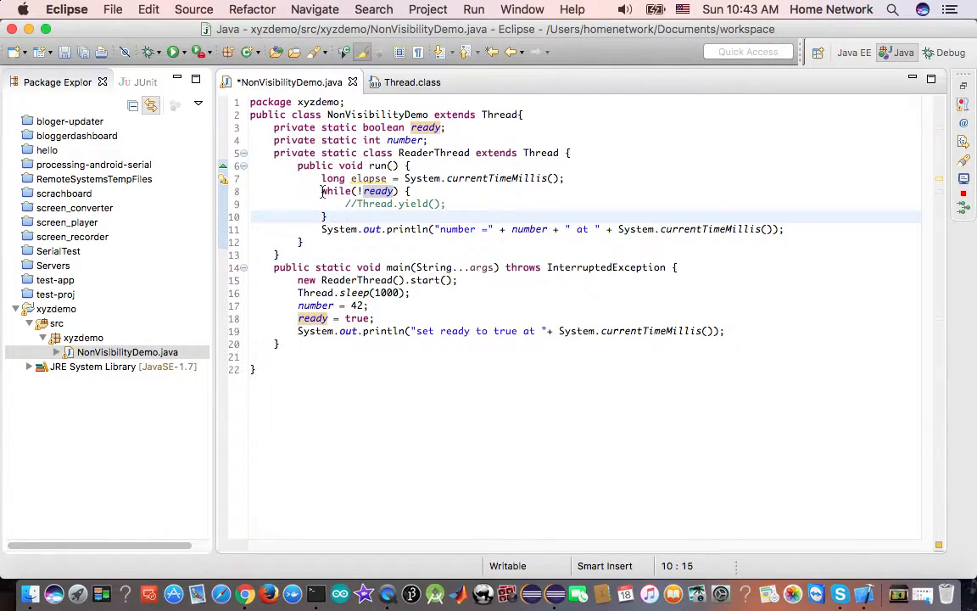
pyautogui.moveTo(322, 190); pyautogui.dragTo(326, 217)
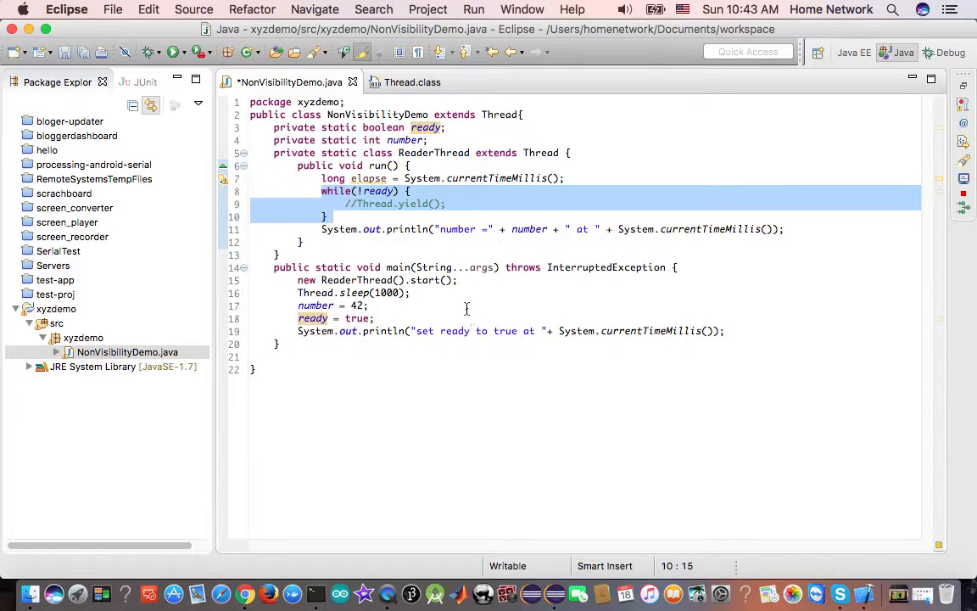
pyautogui.click(333, 217)
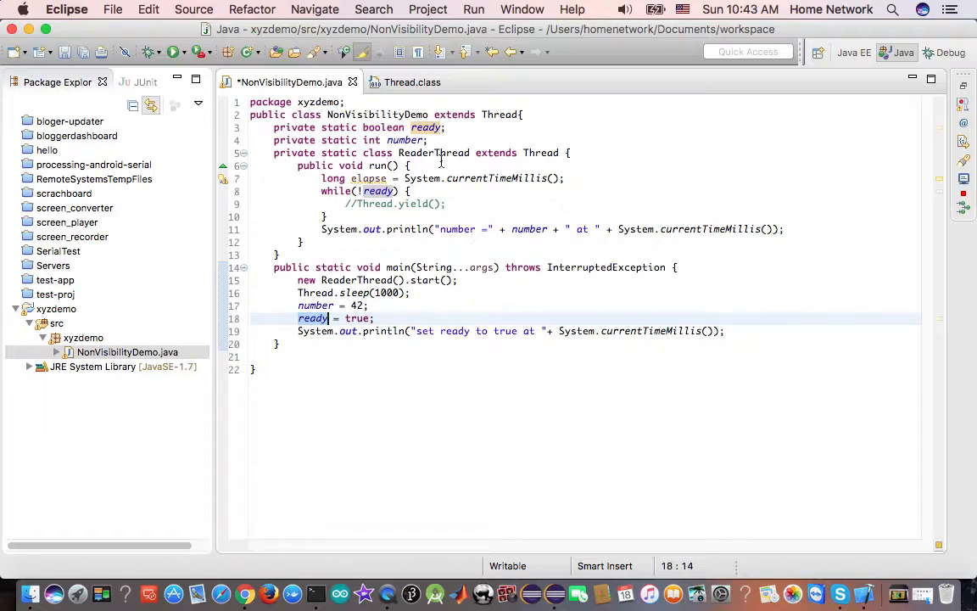
pyautogui.click(392, 190)
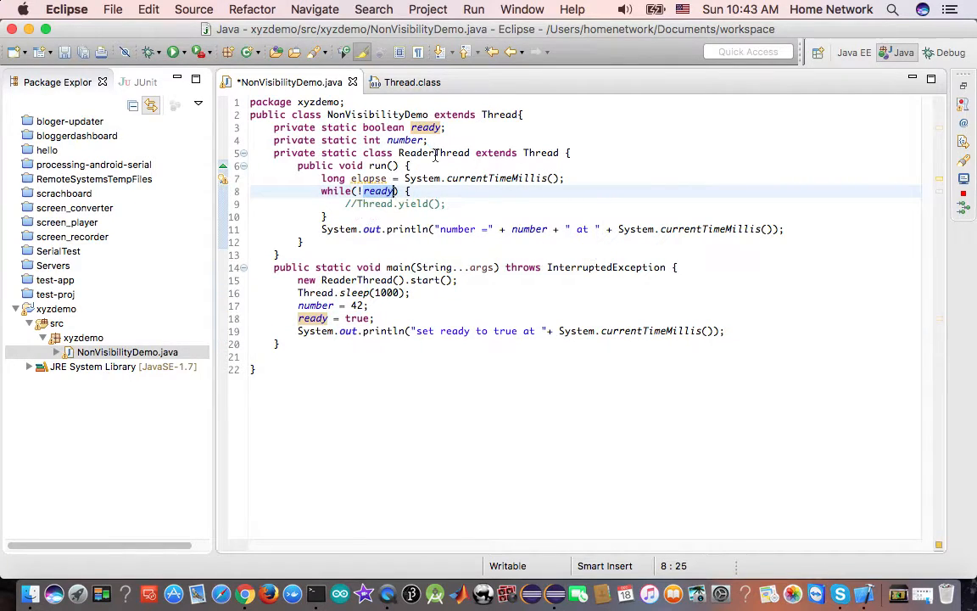
pyautogui.click(434, 153)
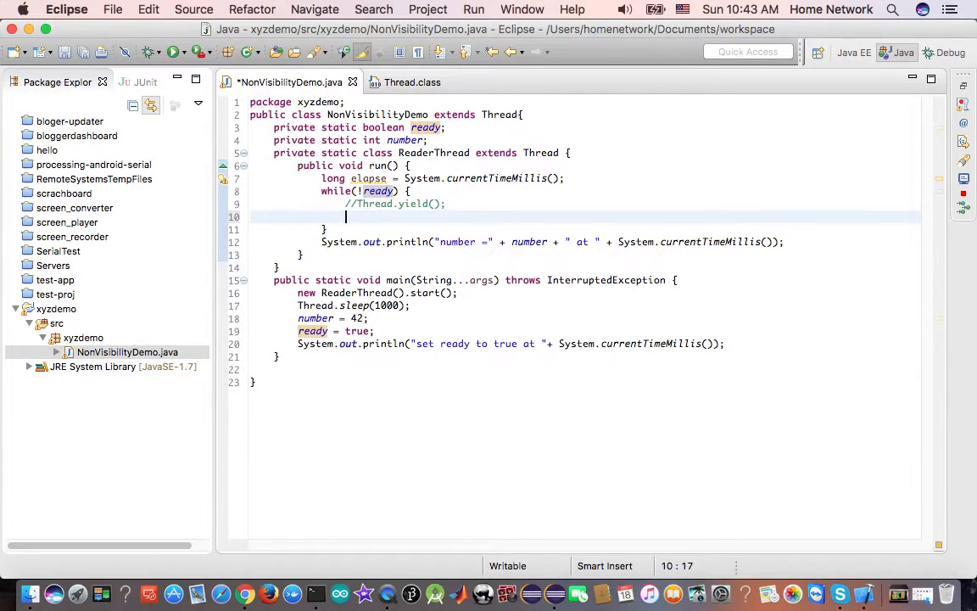
# Add System.out.println(ready); inside the while loop with content assist and save the file.
pyautogui.write('System.')
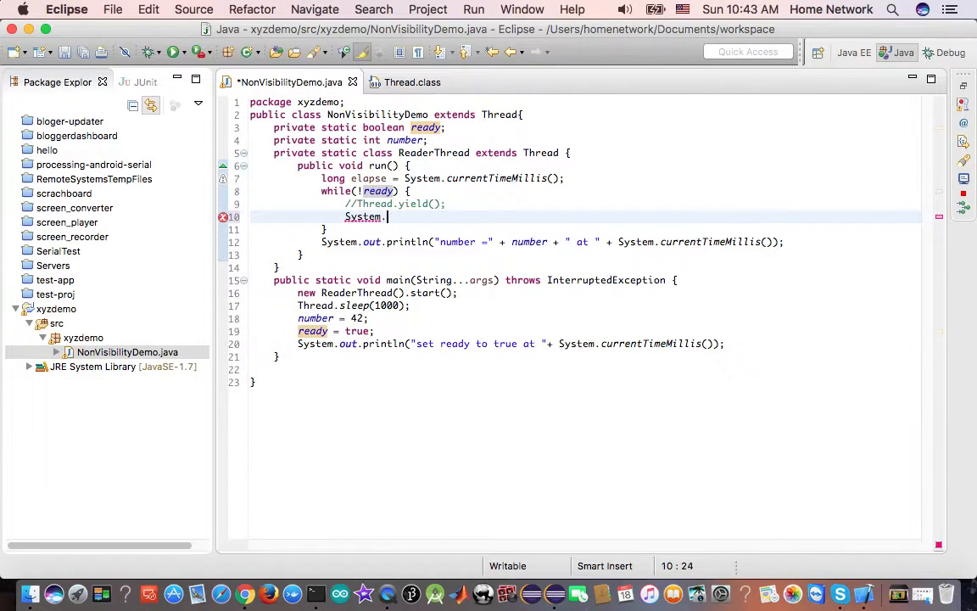
pyautogui.write('out.pri')
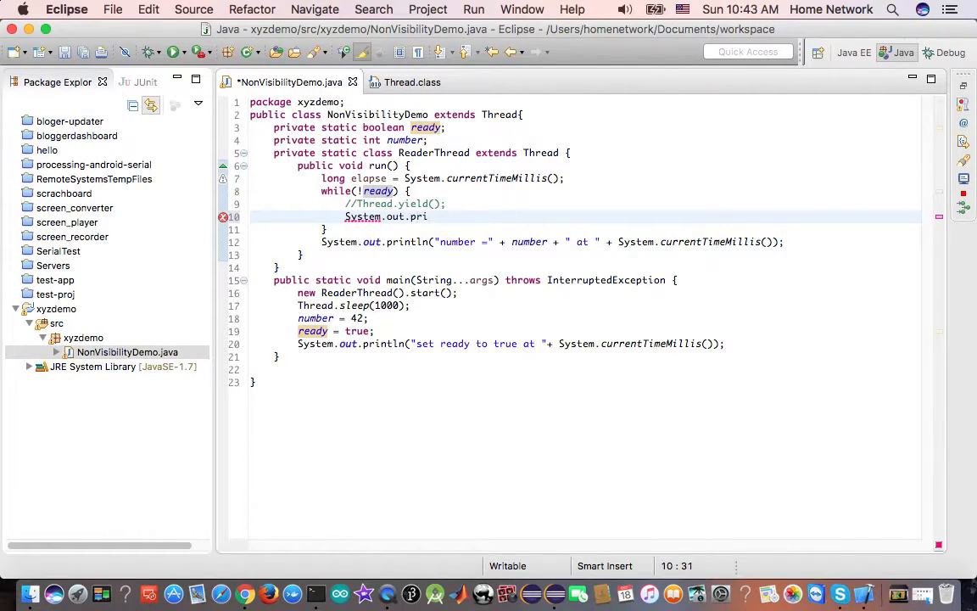
pyautogui.write('ntln()')
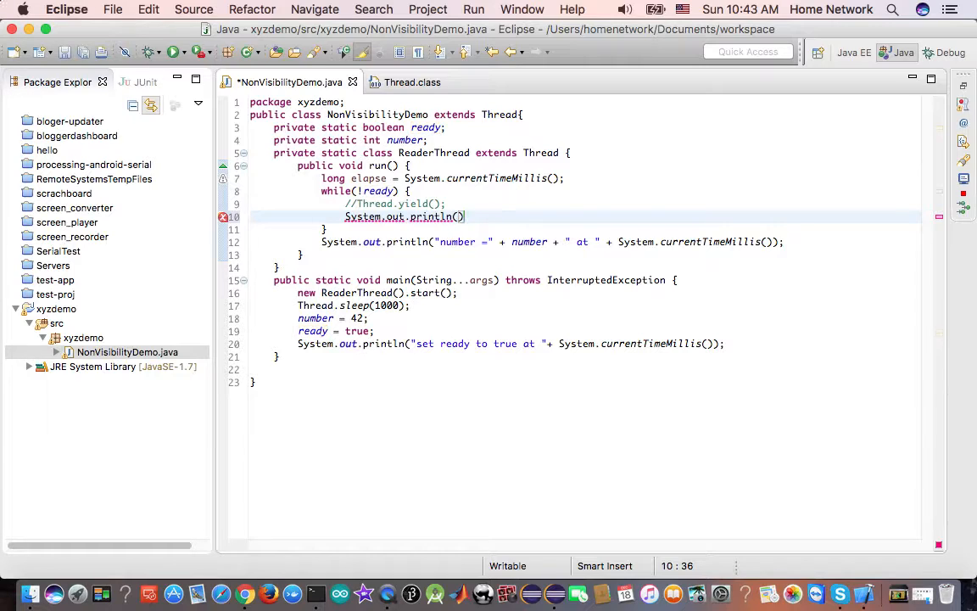
pyautogui.write(';')
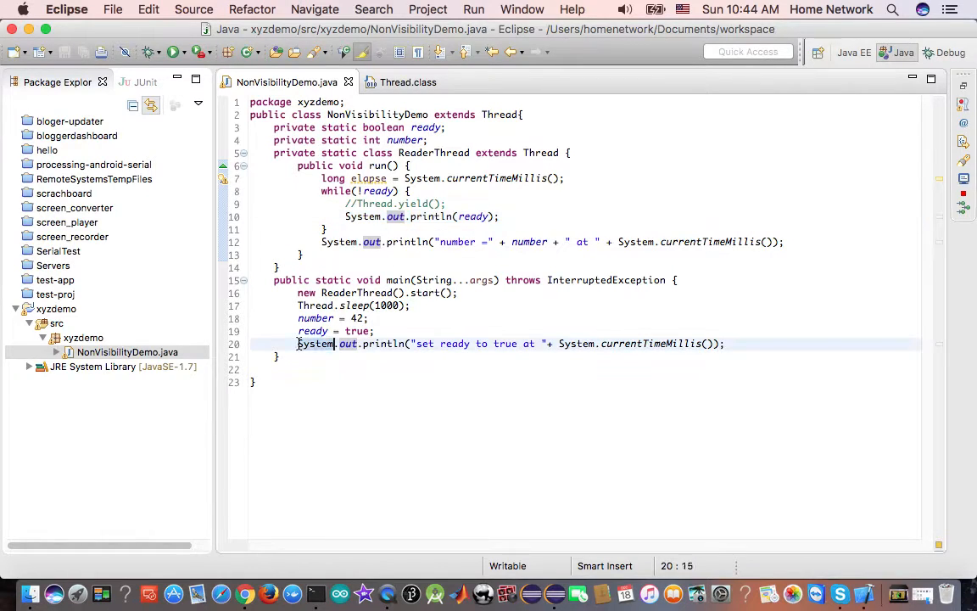
# Remove the println(ready) line from the loop, save, and set a breakpoint on line 15 of main.
pyautogui.click(363, 343)
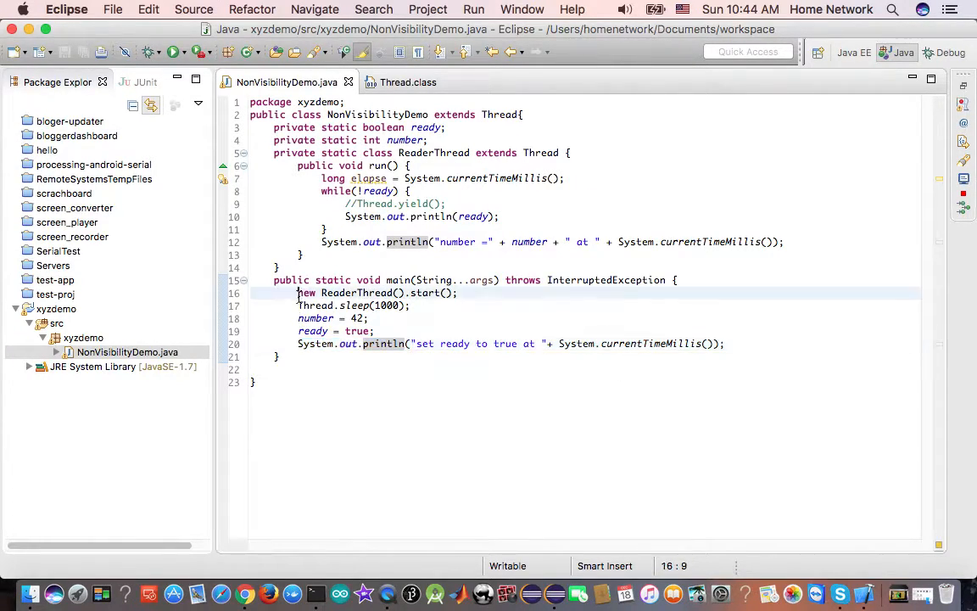
pyautogui.moveTo(299, 292); pyautogui.dragTo(373, 331)
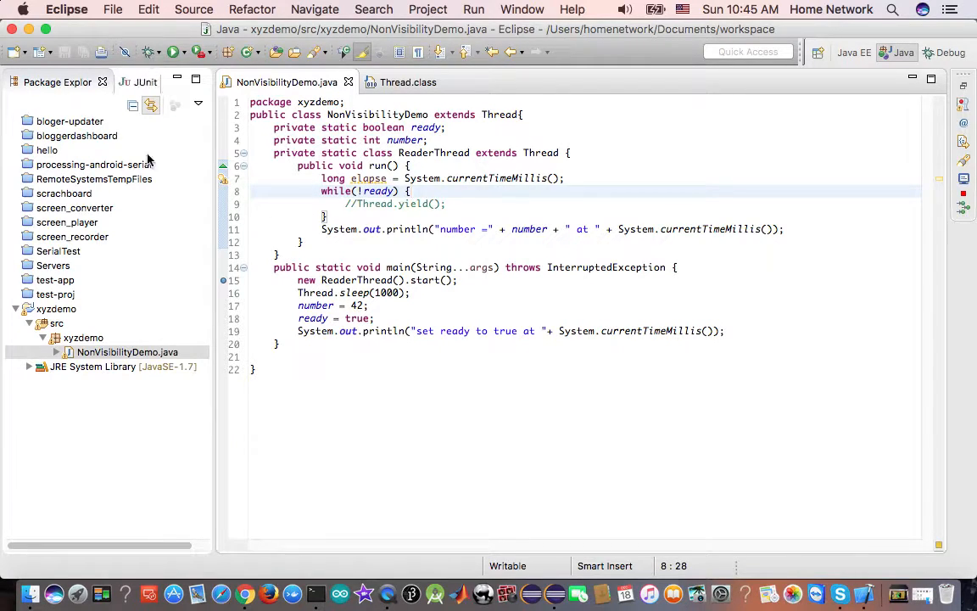
# Launch NonVisibilityDemo via Debug As > Java Application, suspending at the line 15 breakpoint.
pyautogui.rightClick(127, 351)
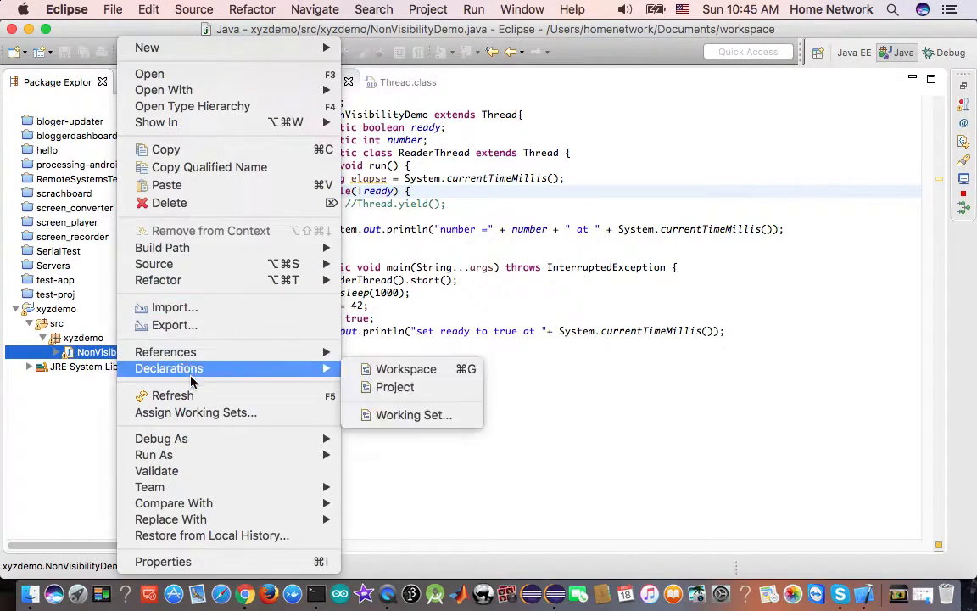
pyautogui.moveTo(161, 437)
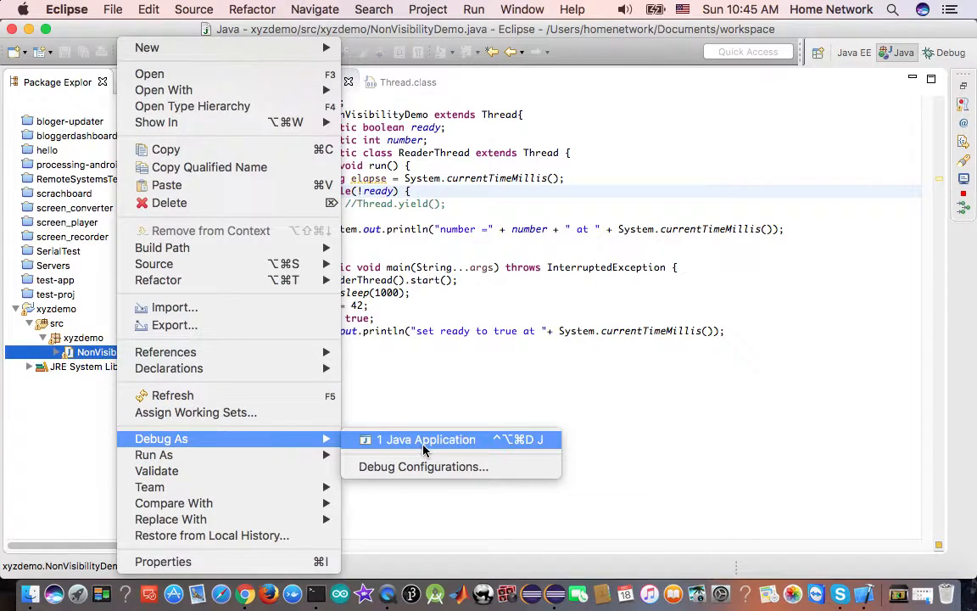
pyautogui.click(426, 438)
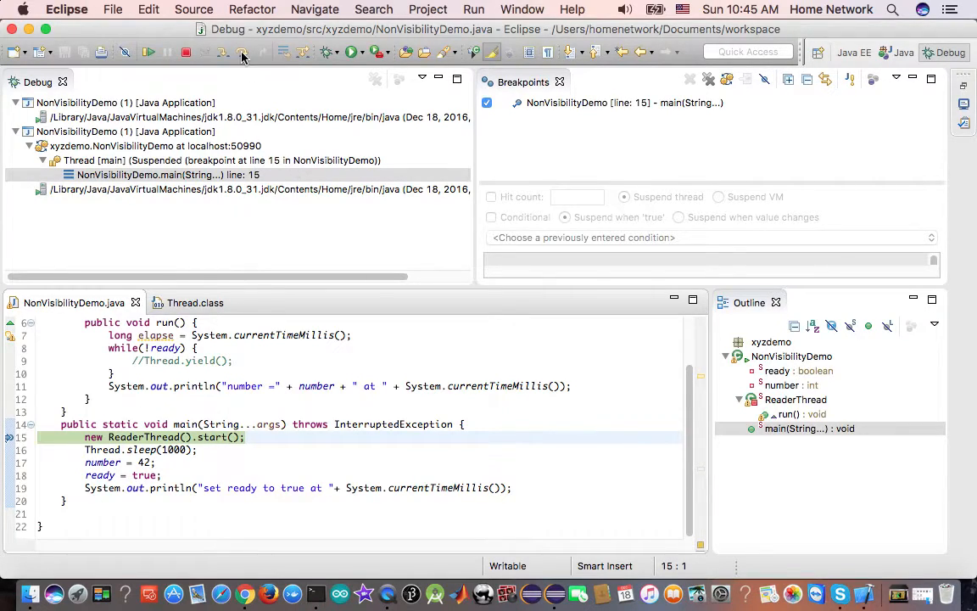
pyautogui.moveTo(241, 50)
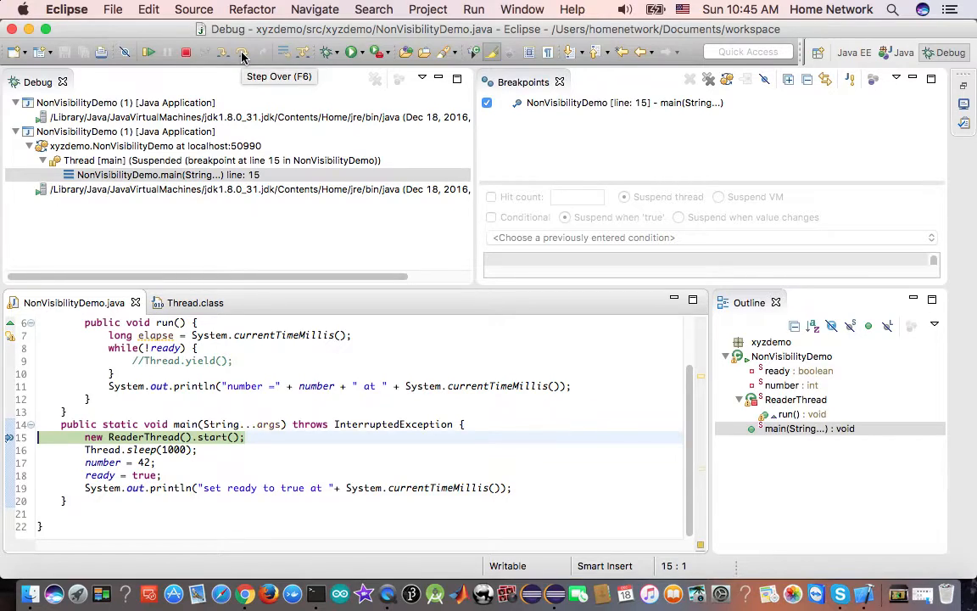
# Step main to line 16, check the reader thread paused at line 8, and reselect main's frame at Thread.sleep(1000).
pyautogui.click(241, 51)
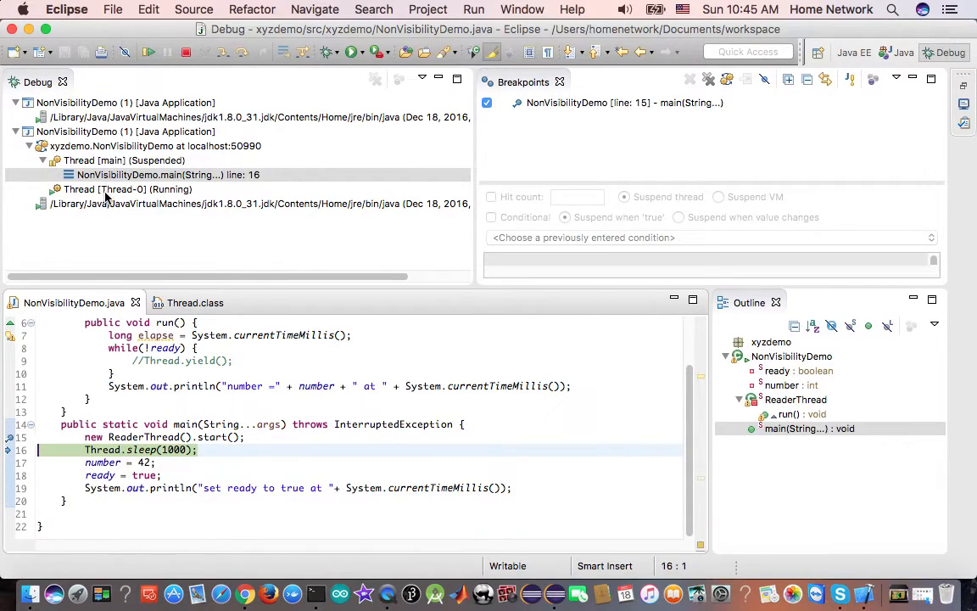
pyautogui.click(127, 190)
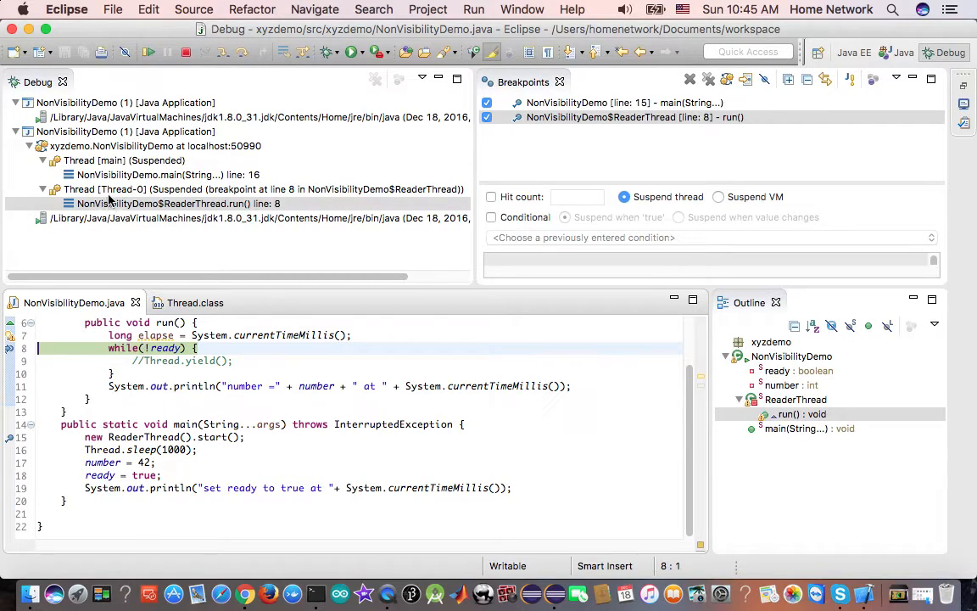
pyautogui.click(178, 203)
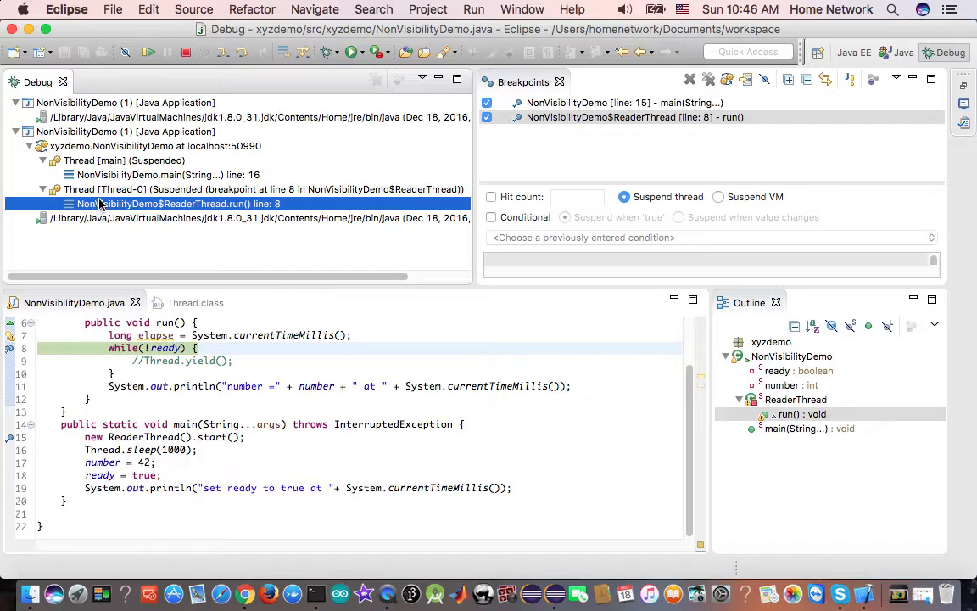
pyautogui.moveTo(163, 347)
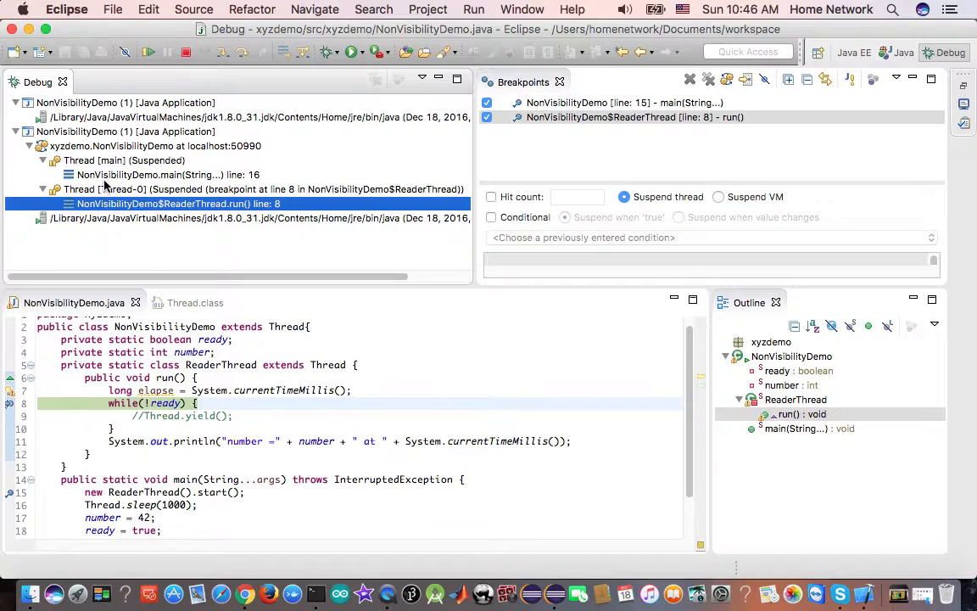
pyautogui.click(152, 173)
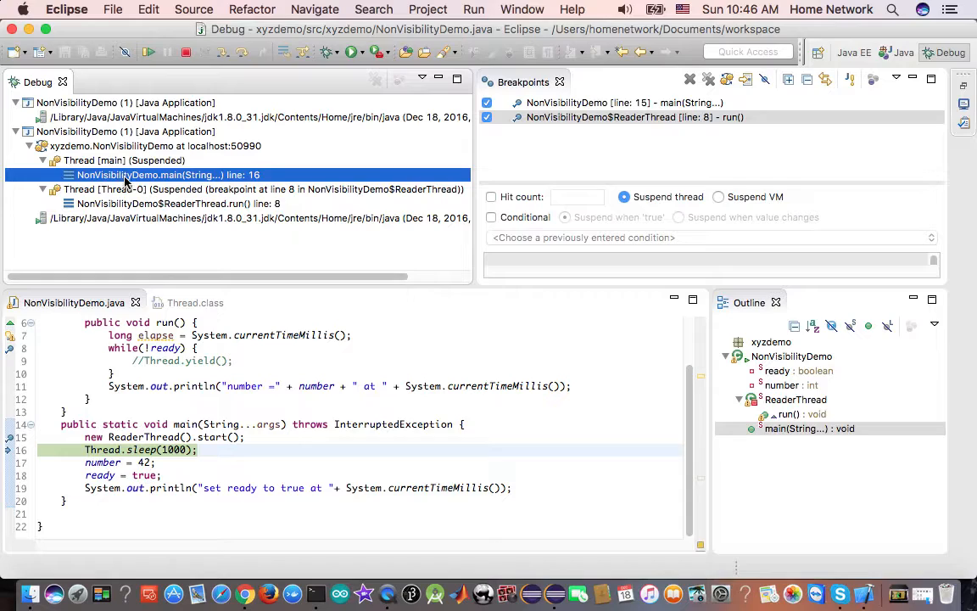
pyautogui.moveTo(177, 188)
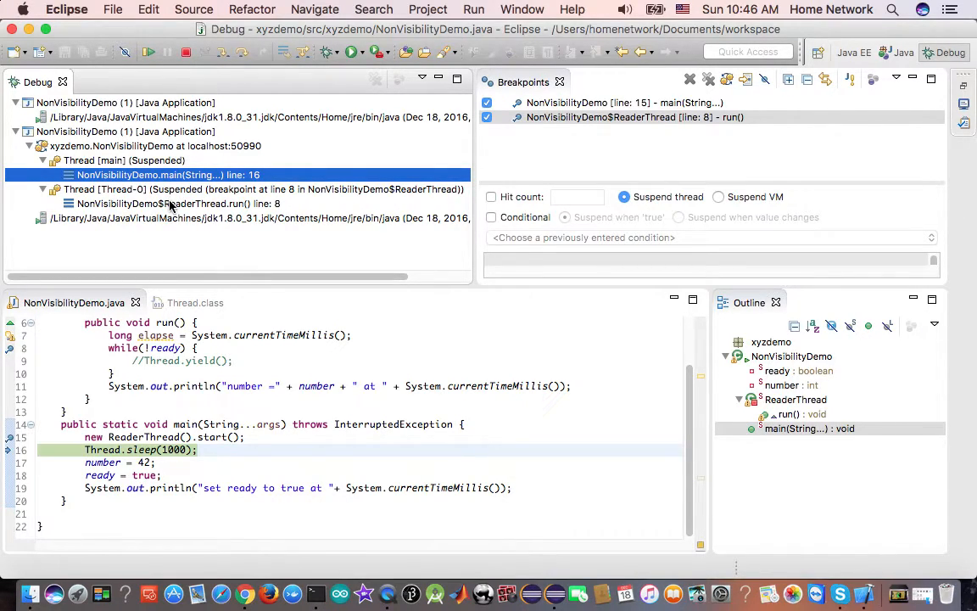
# Step the main thread over to line 19 so number is 42 and ready is true.
pyautogui.click(176, 204)
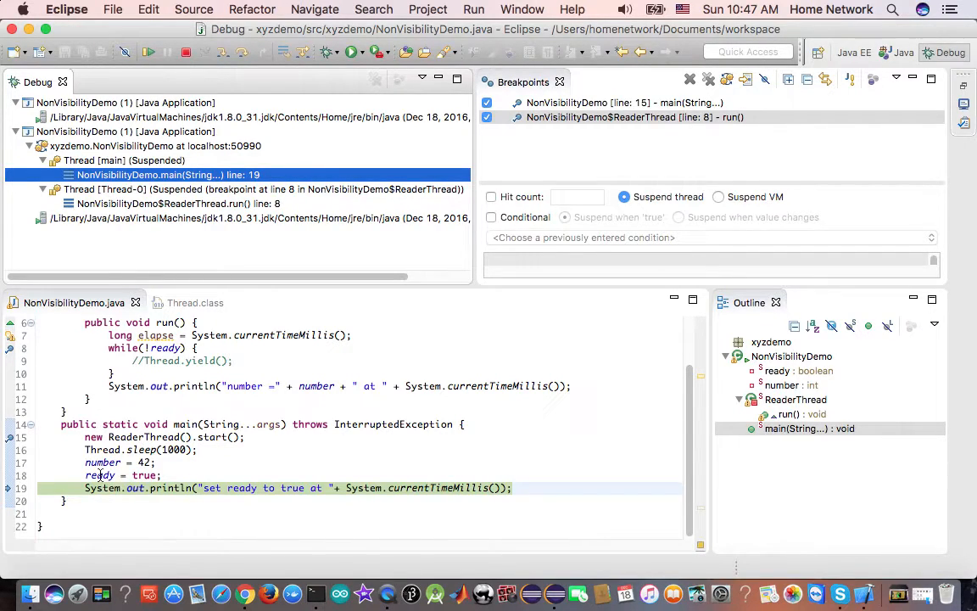
pyautogui.moveTo(100, 475)
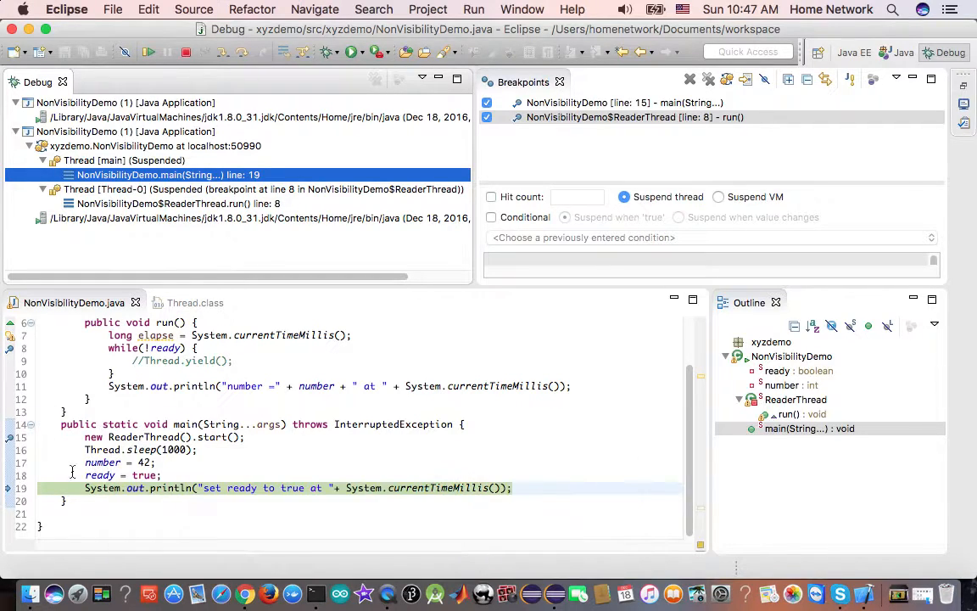
pyautogui.moveTo(102, 461)
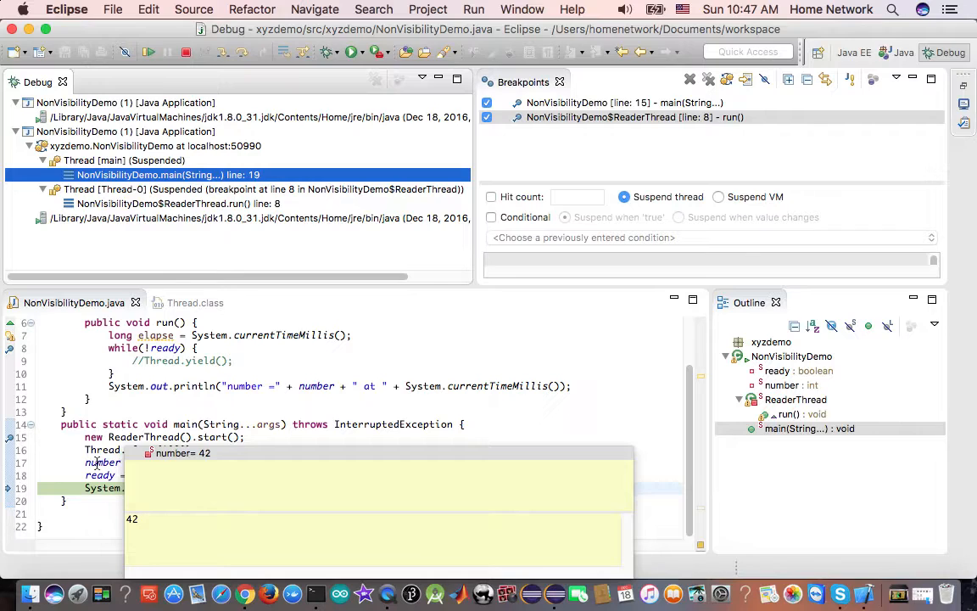
pyautogui.click(179, 204)
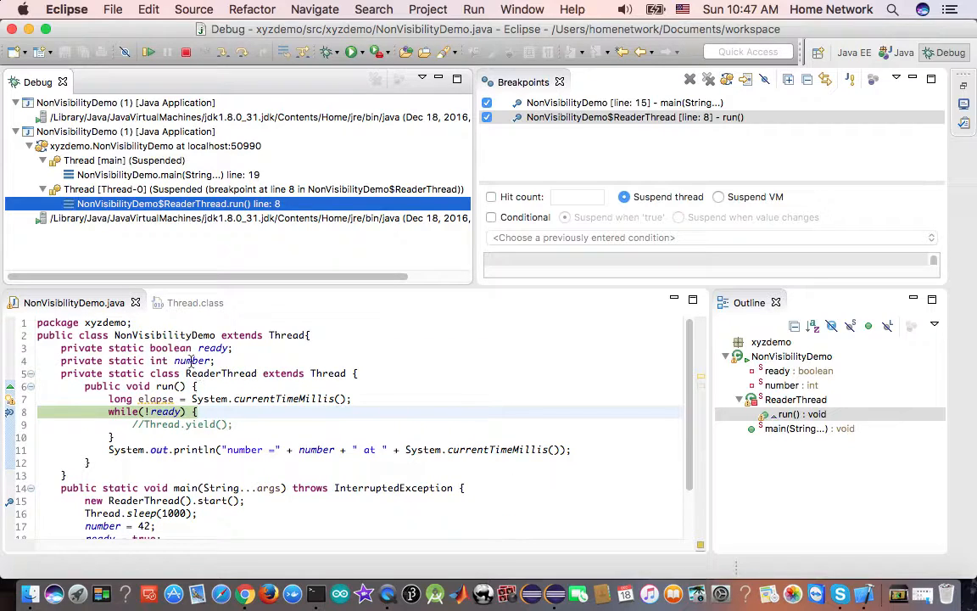
pyautogui.moveTo(194, 360)
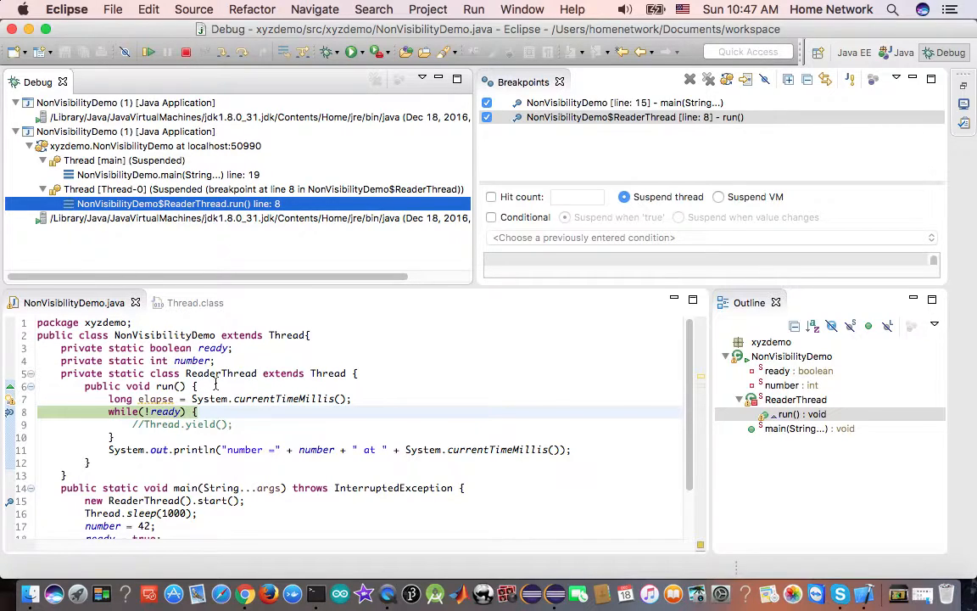
# Select main's paused frame at line 19 in the Debug view and resume it to completion.
pyautogui.scroll(-3)
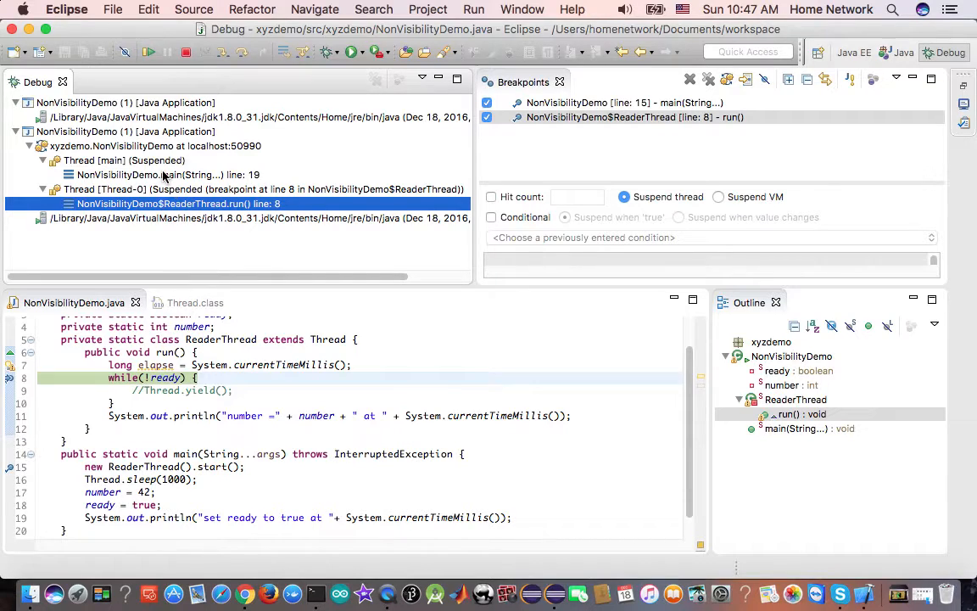
pyautogui.click(161, 175)
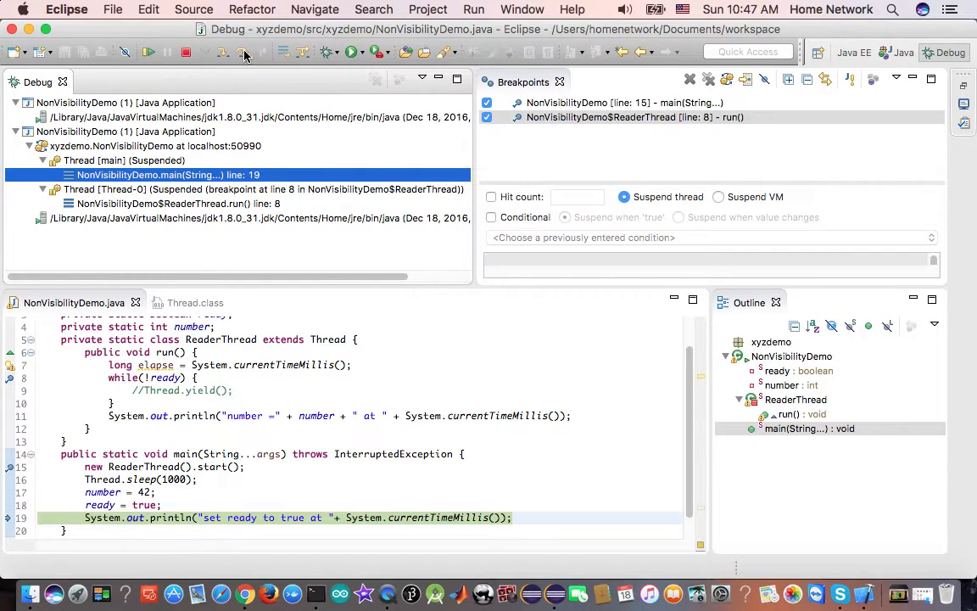
pyautogui.moveTo(246, 53)
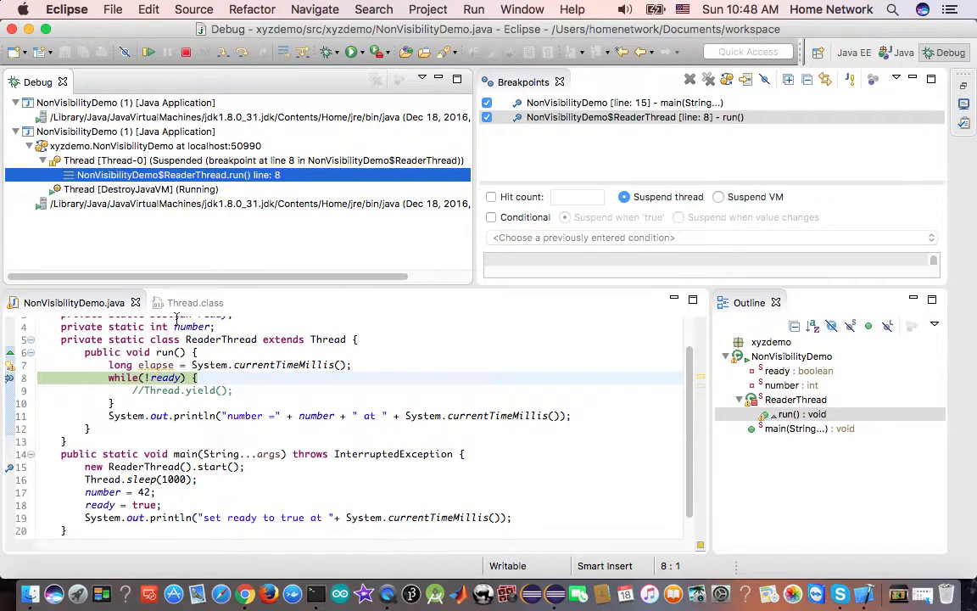
pyautogui.moveTo(163, 377)
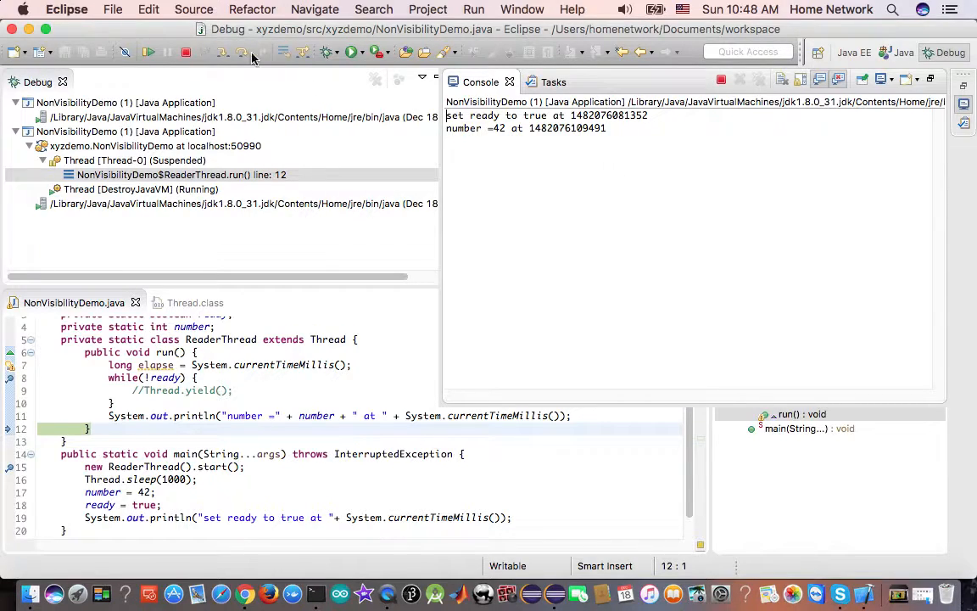
pyautogui.moveTo(149, 51)
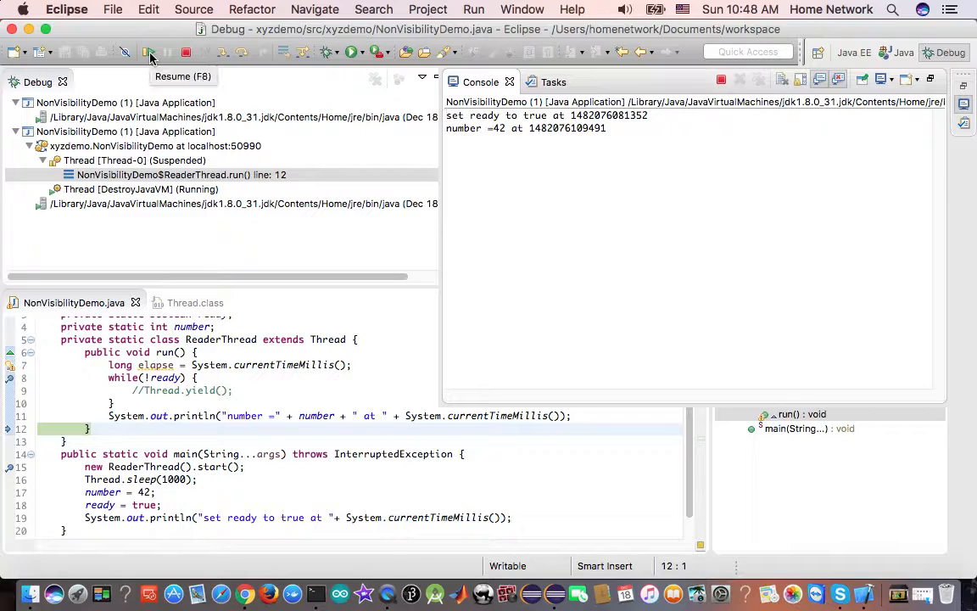
# Resume the reader thread so it prints number =42 and the launch terminates.
pyautogui.click(148, 51)
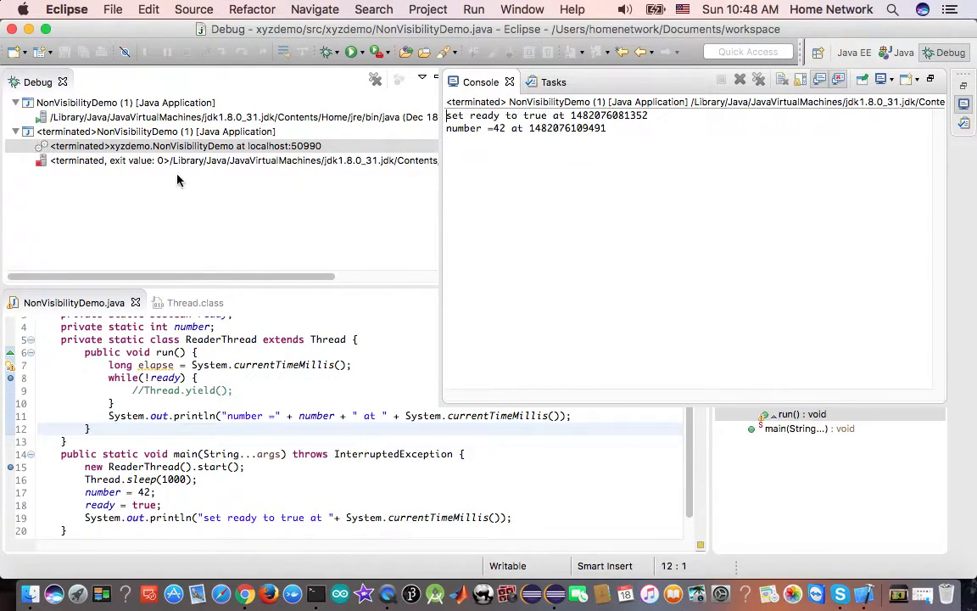
pyautogui.moveTo(312, 398)
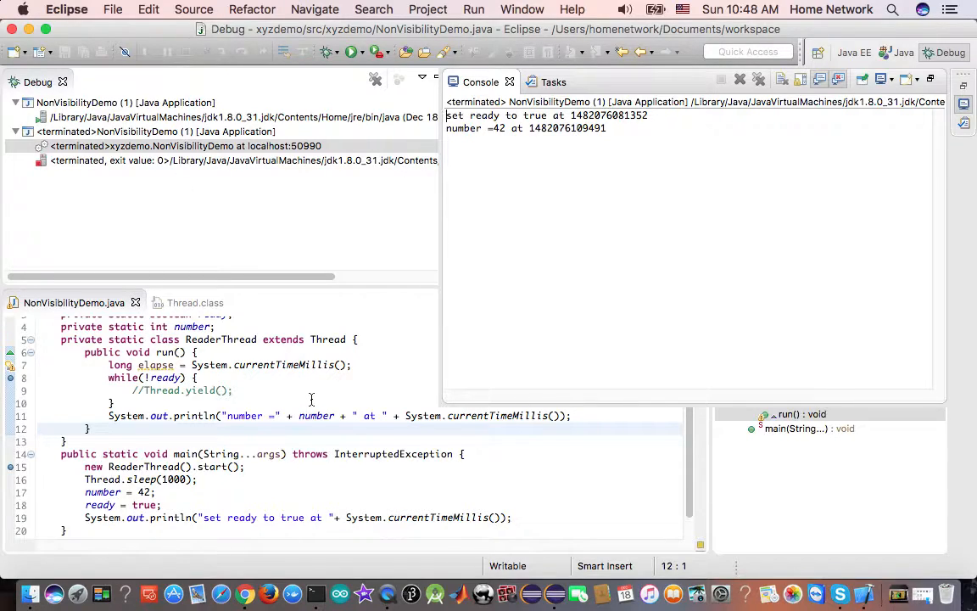
pyautogui.moveTo(326, 416)
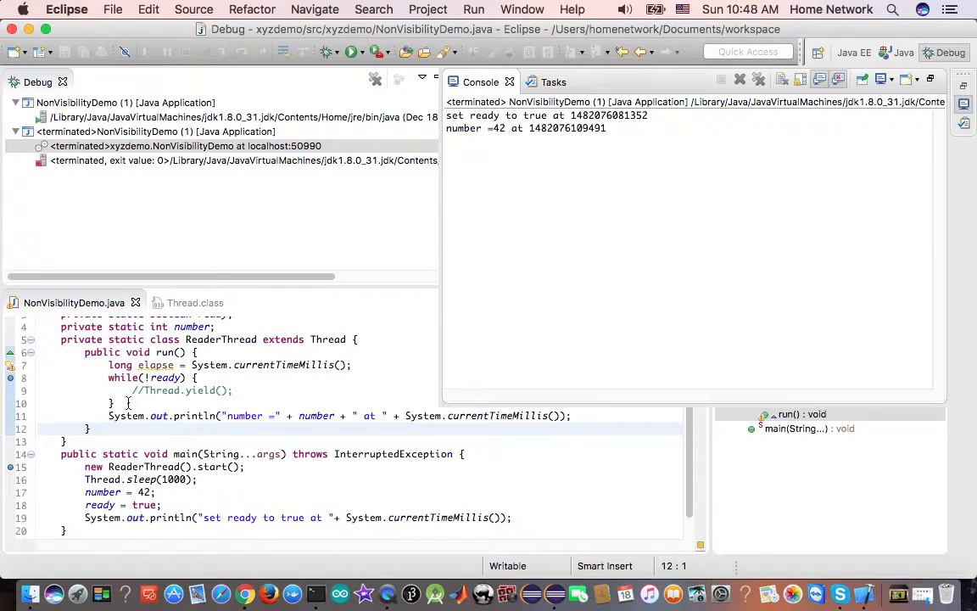
pyautogui.click(375, 51)
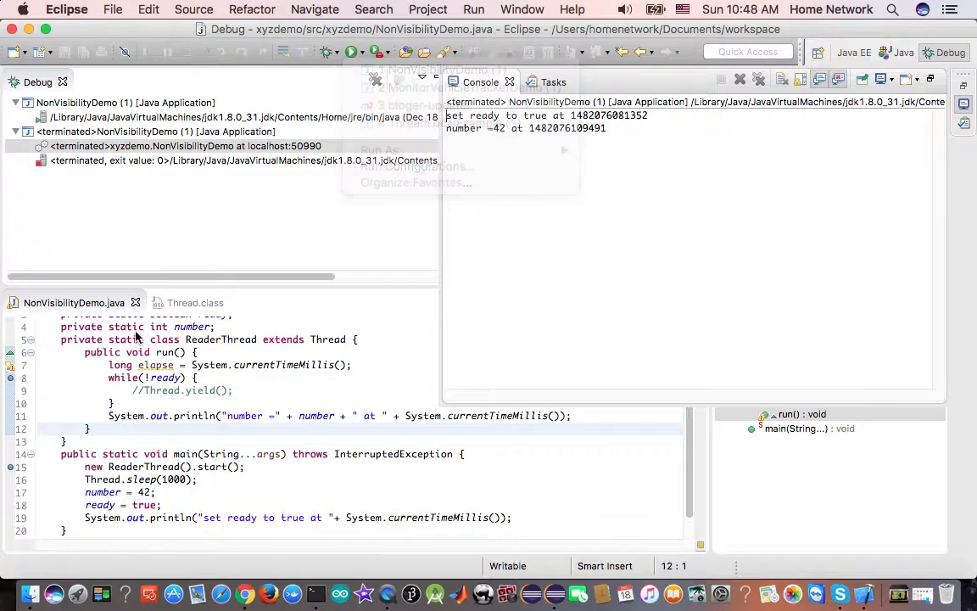
# Return to the Java perspective and run NonVisibilityDemo again, printing set ready to true.
pyautogui.click(427, 10)
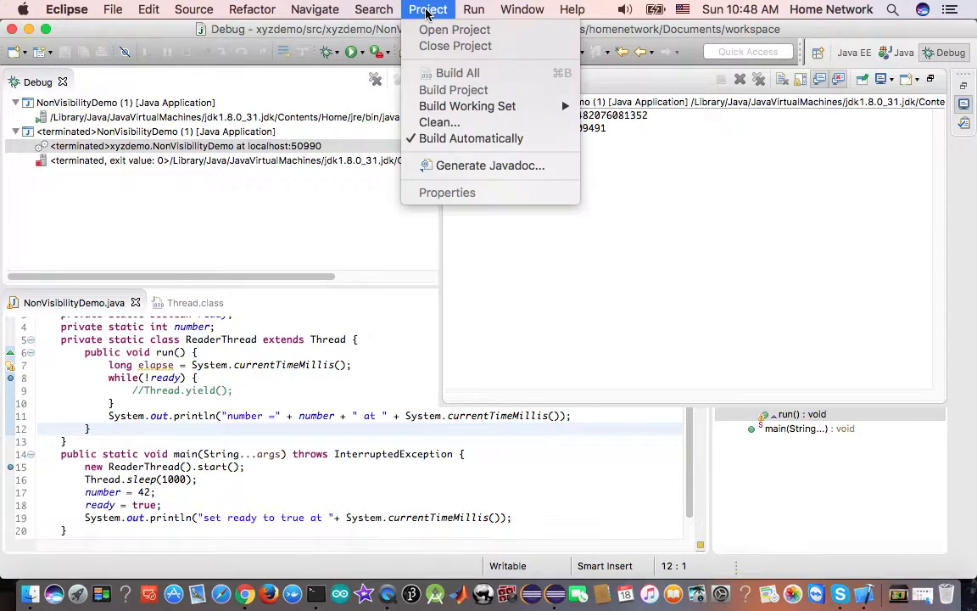
pyautogui.click(523, 10)
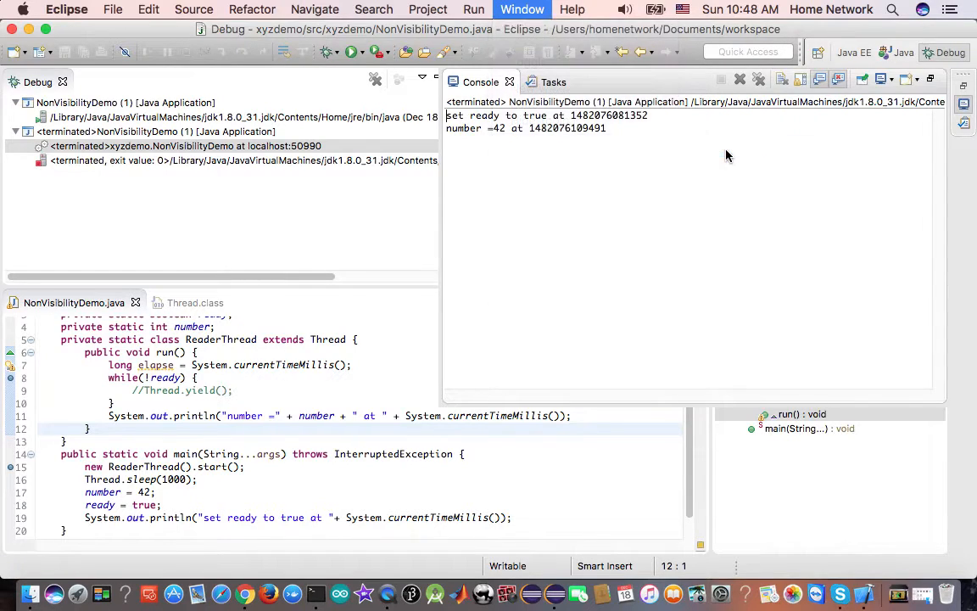
pyautogui.rightClick(115, 351)
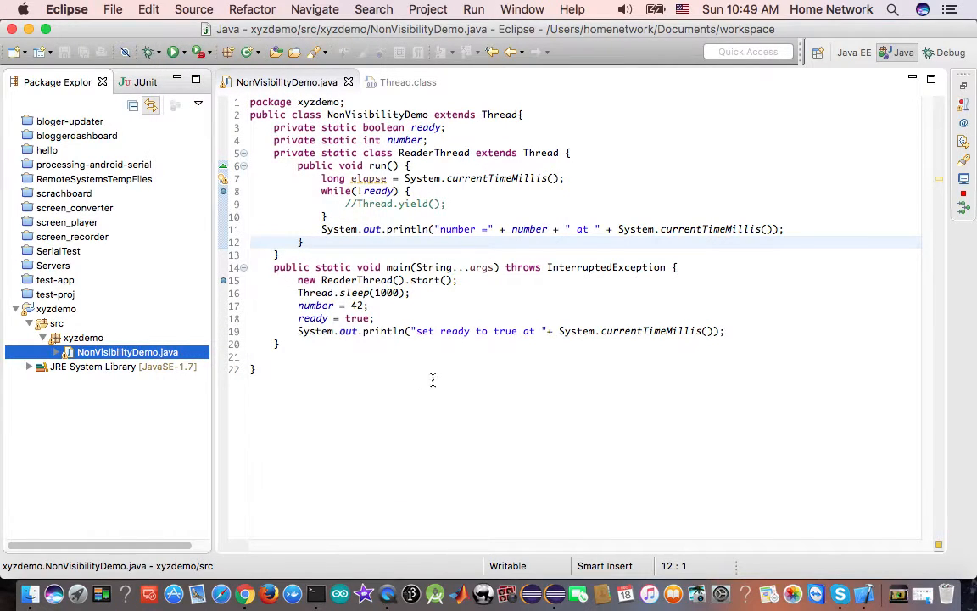
pyautogui.click(151, 51)
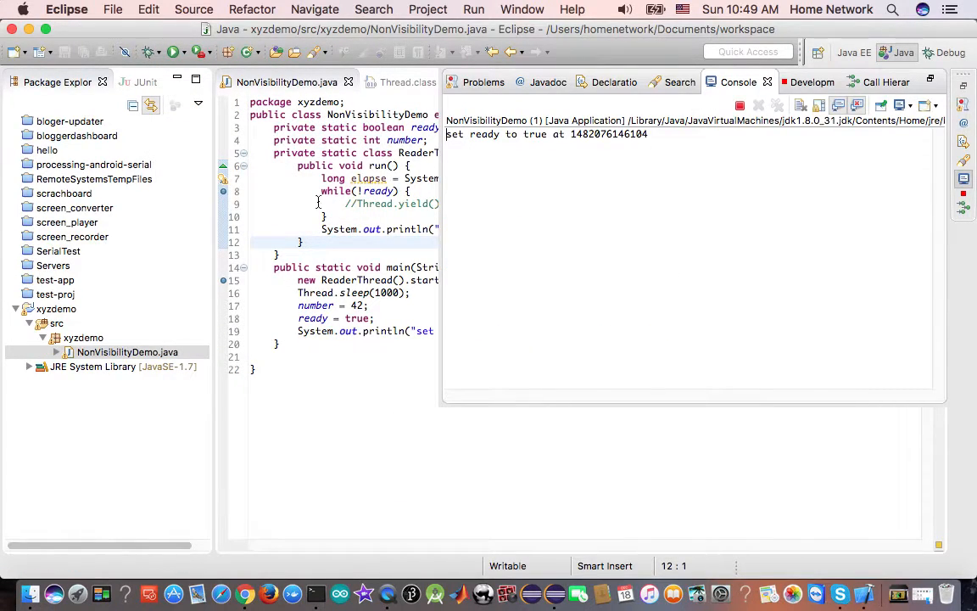